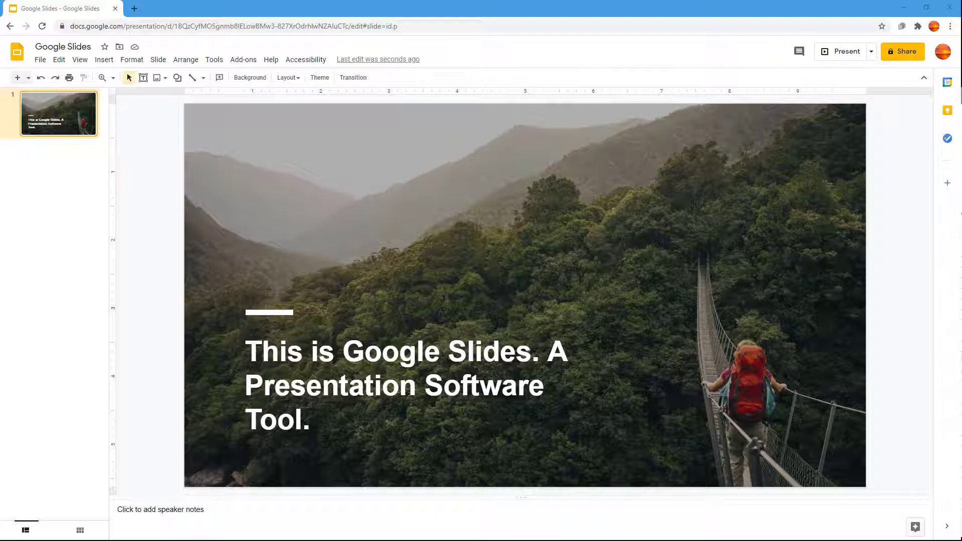
# - Show the Q&A history panel from the Tools menu
pyautogui.click(214, 59)
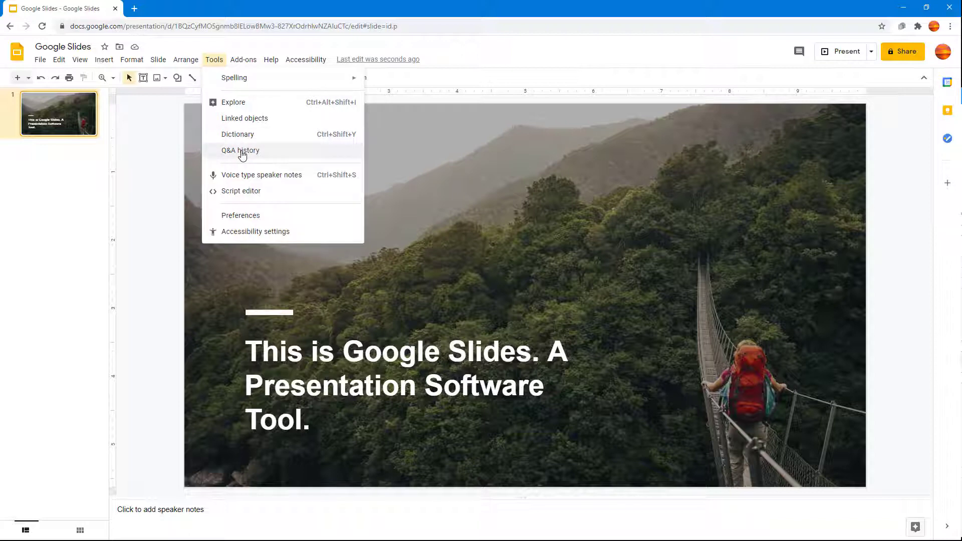
pyautogui.click(239, 150)
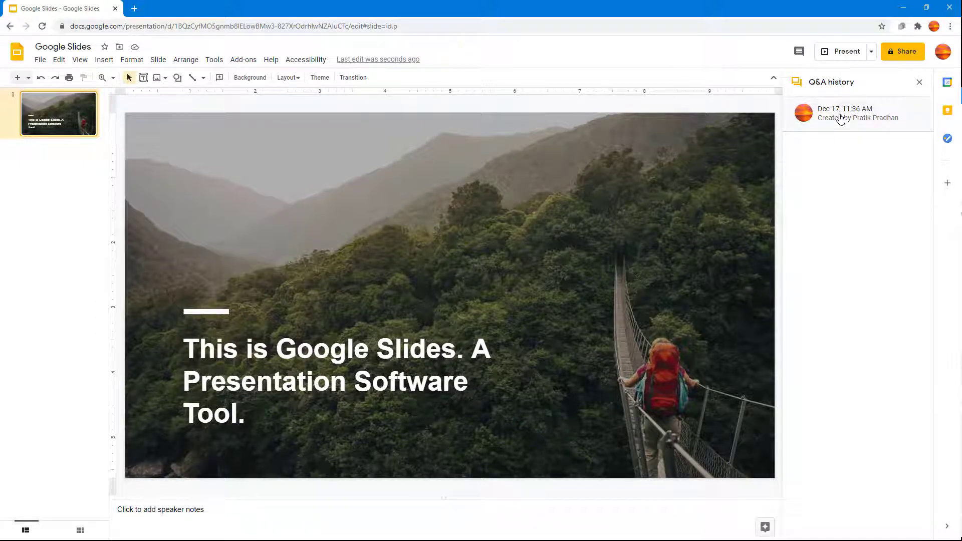
# - View the Dec 17 session's questions, return to the session list, and close the panel
pyautogui.click(846, 114)
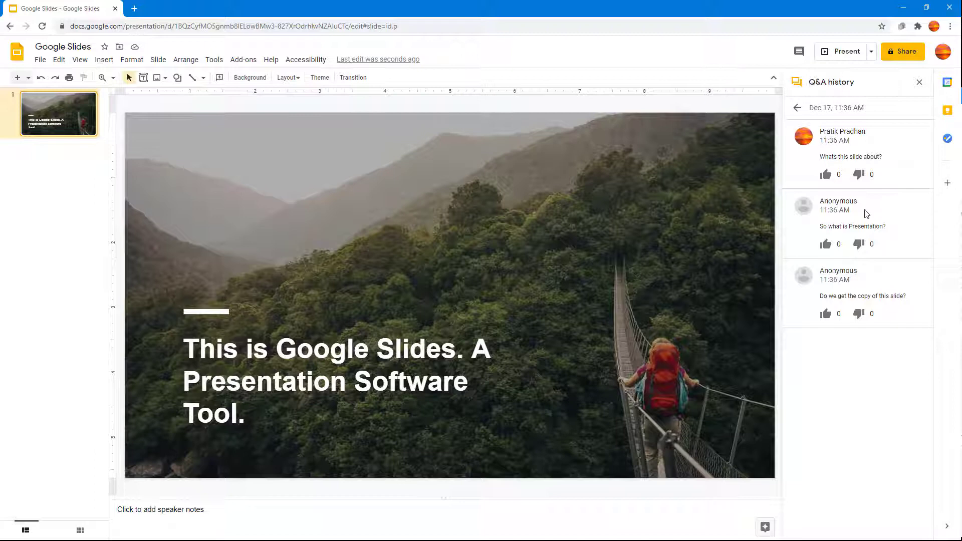
pyautogui.moveTo(851, 304)
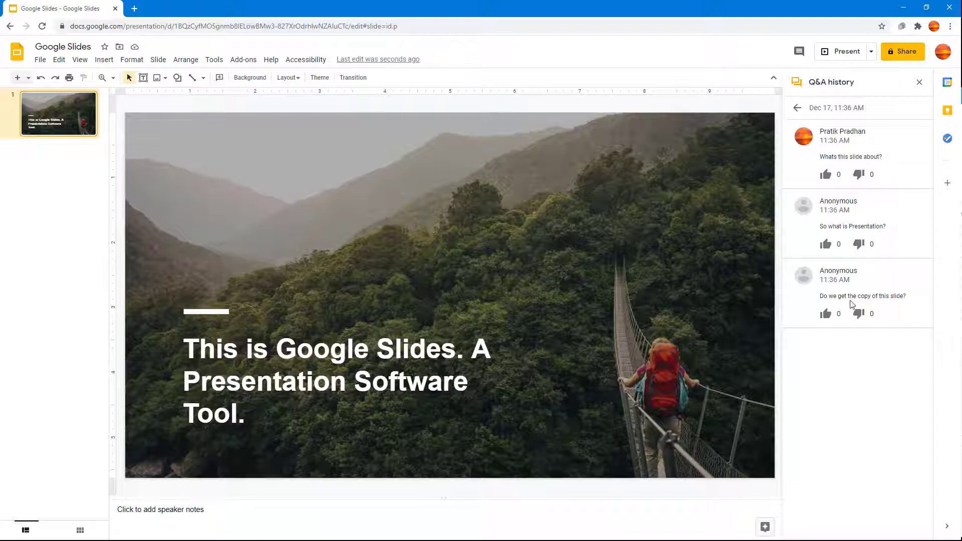
pyautogui.moveTo(847, 188)
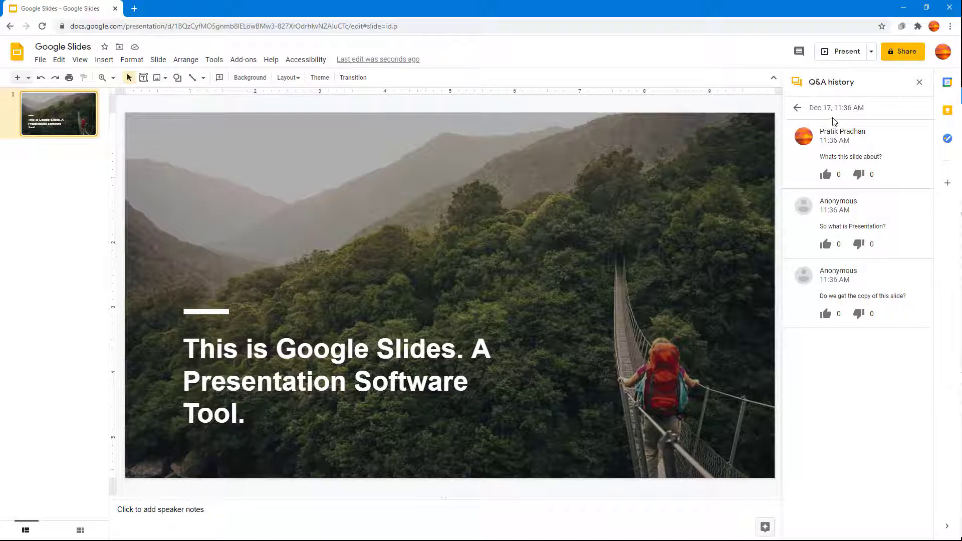
pyautogui.click(796, 107)
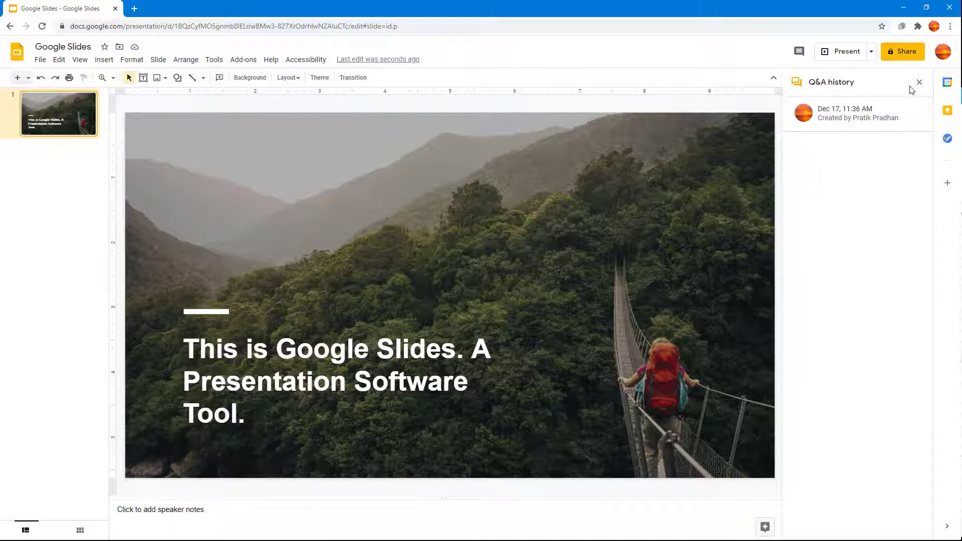
pyautogui.click(919, 81)
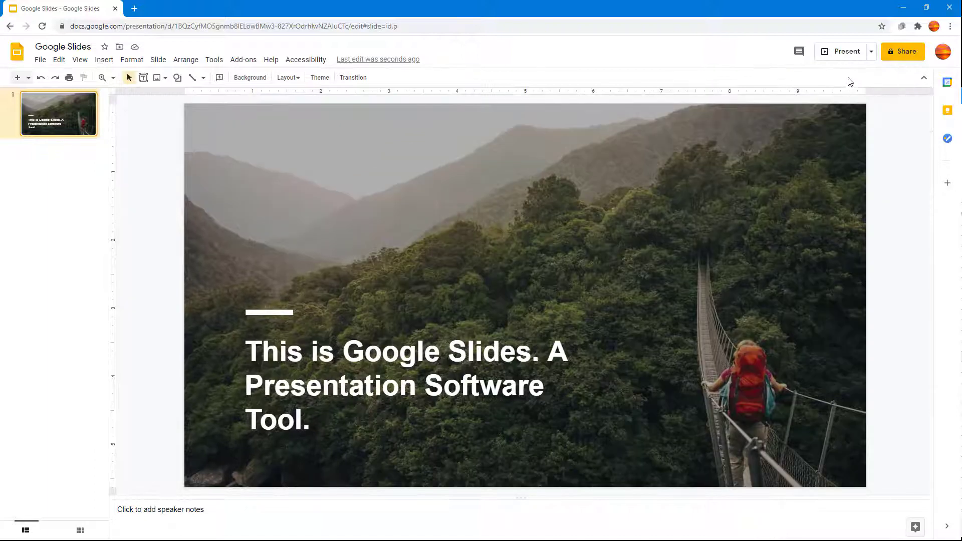
# - Present with presenter view, start a new audience Q&A session, and open its audience question page
pyautogui.click(845, 51)
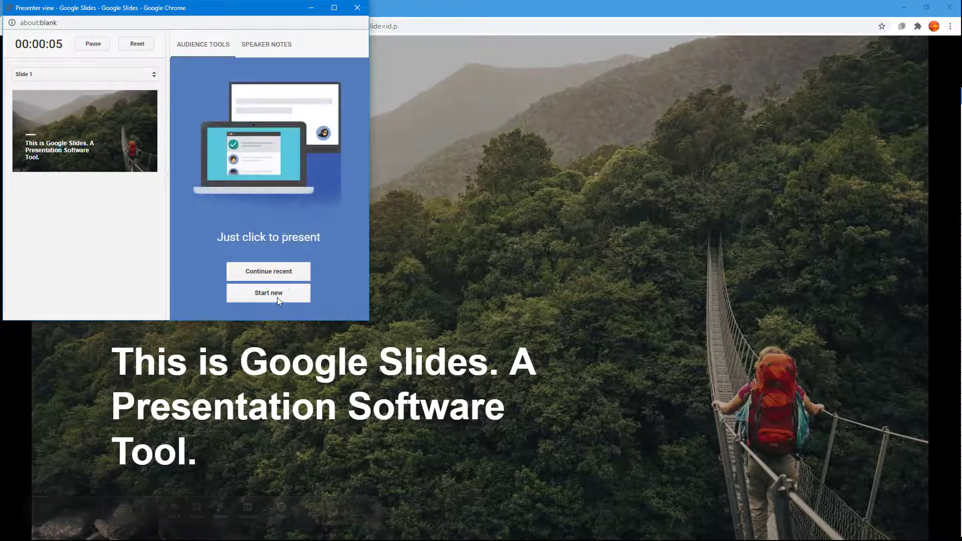
pyautogui.click(269, 293)
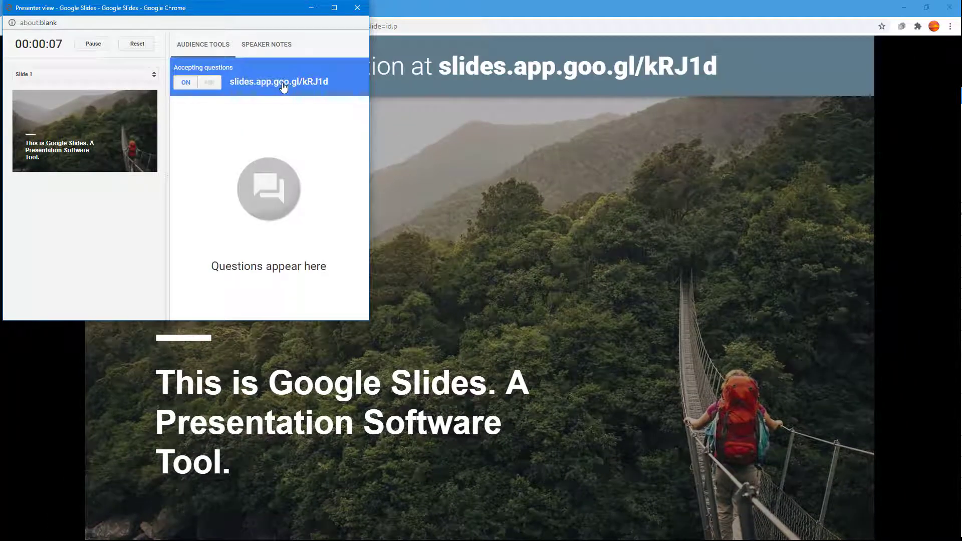
pyautogui.click(276, 81)
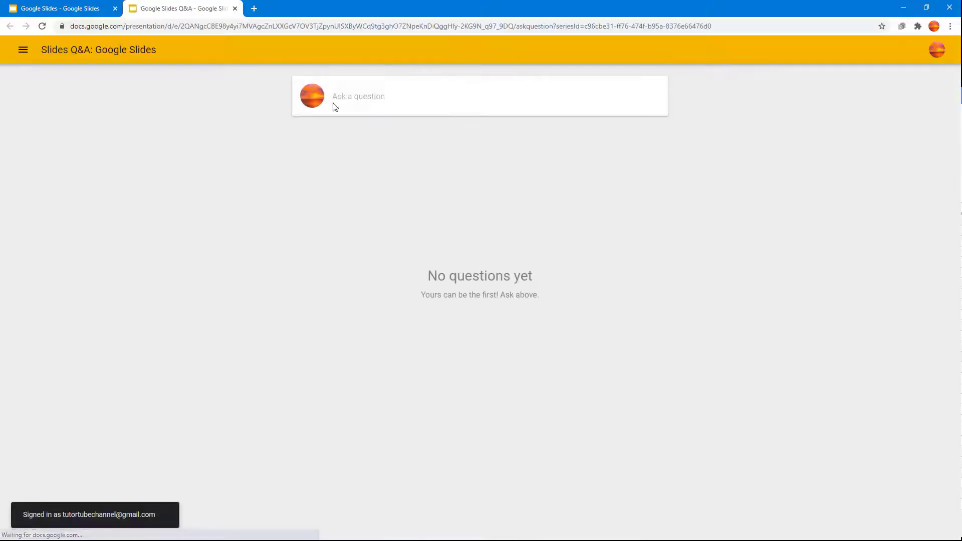
# - Submit the test question 'Ramdom word' on the audience Q&A page
pyautogui.click(358, 96)
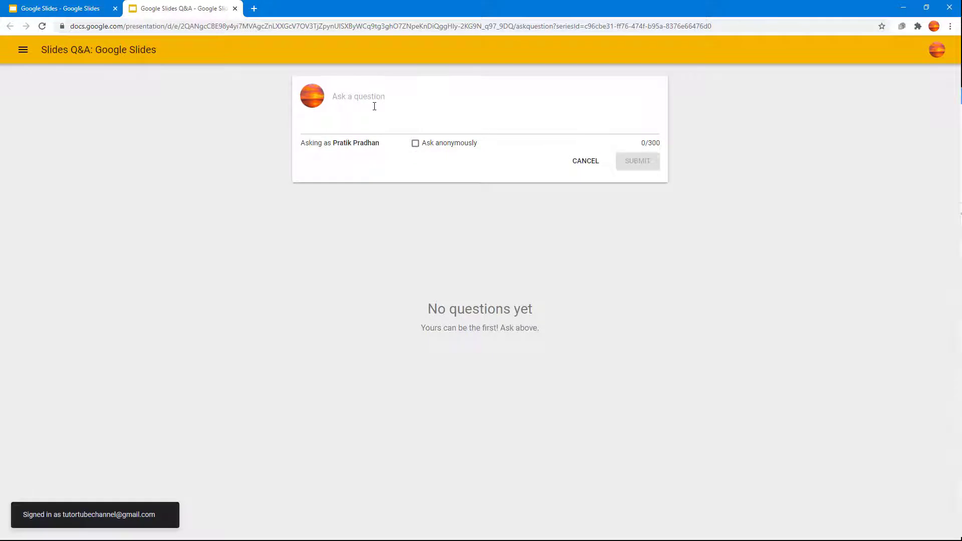
pyautogui.write('Ramdom word')
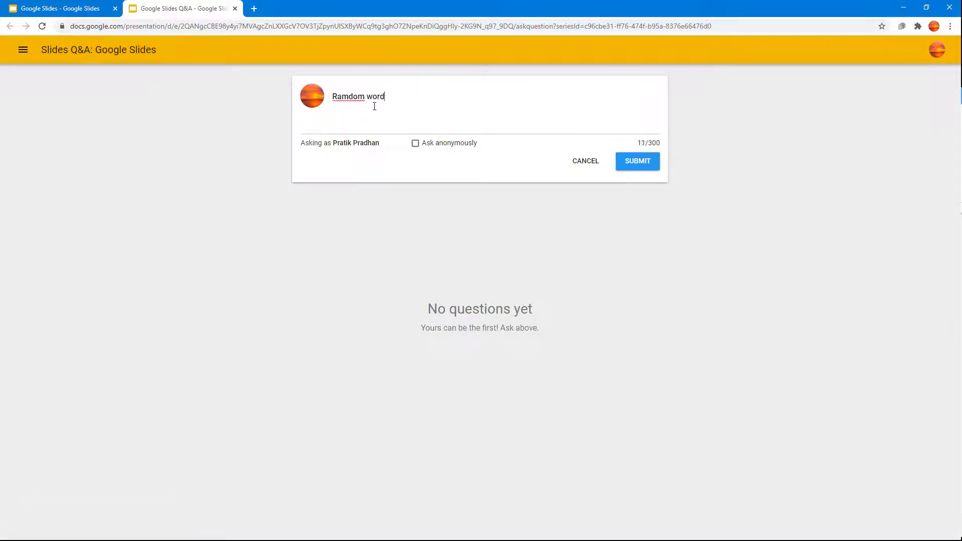
pyautogui.click(637, 161)
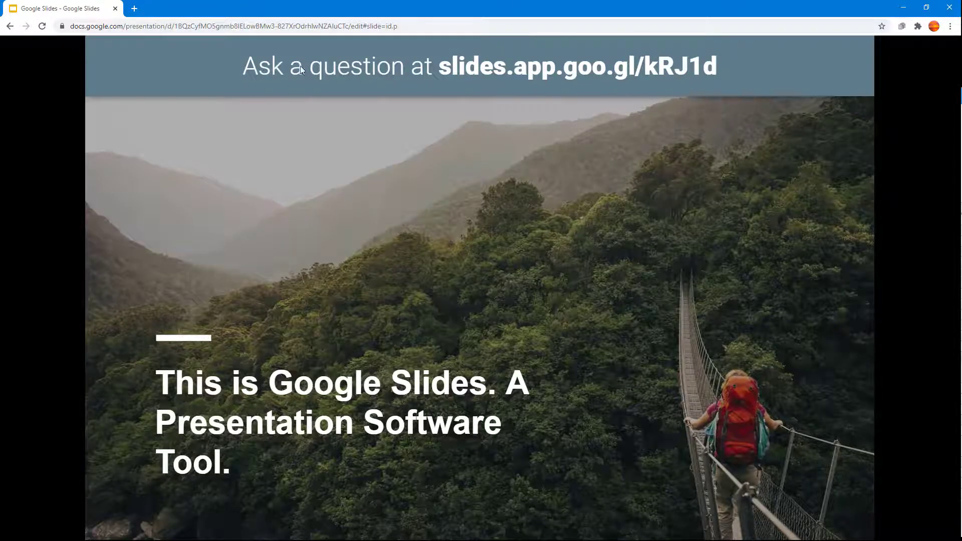
# - Exit the slideshow and reopen the Q&A history from the Tools menu
pyautogui.press('Escape')
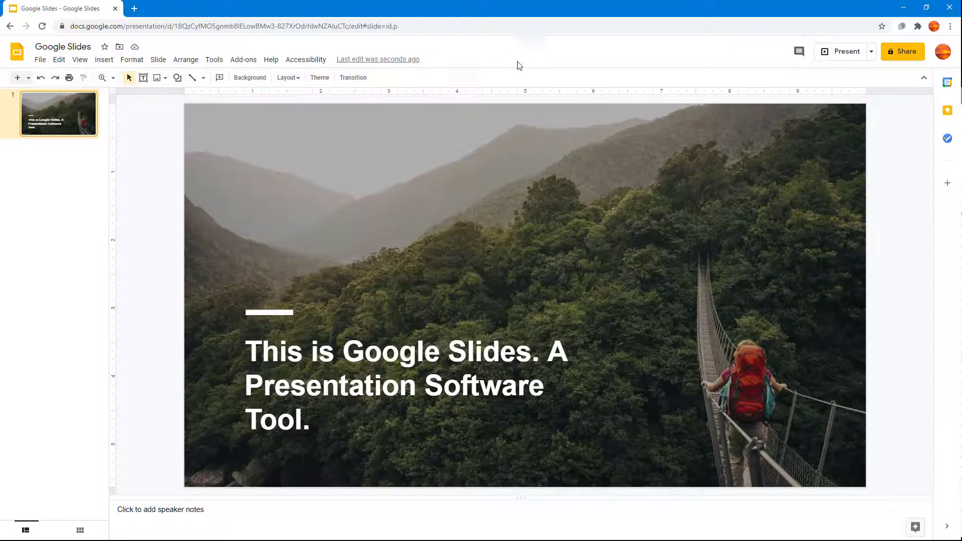
pyautogui.click(214, 59)
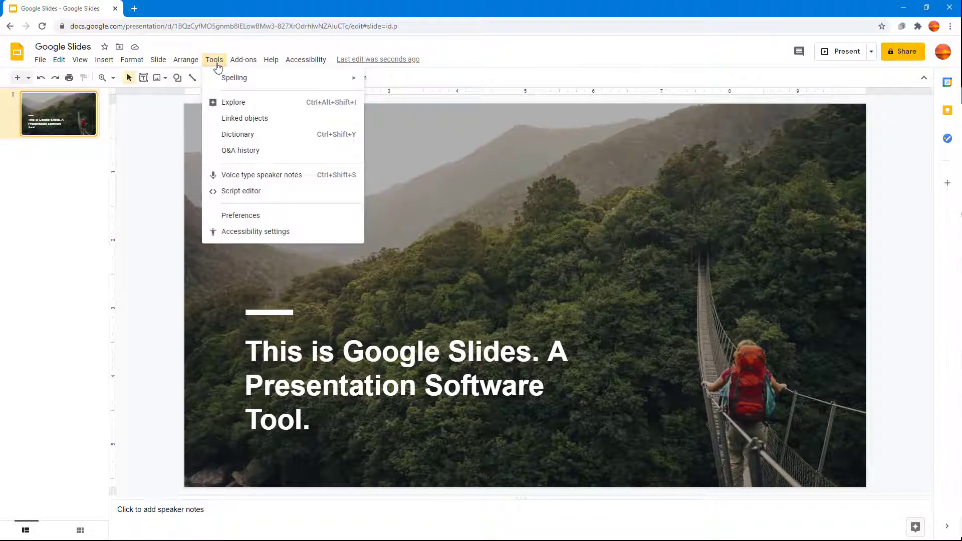
pyautogui.click(240, 151)
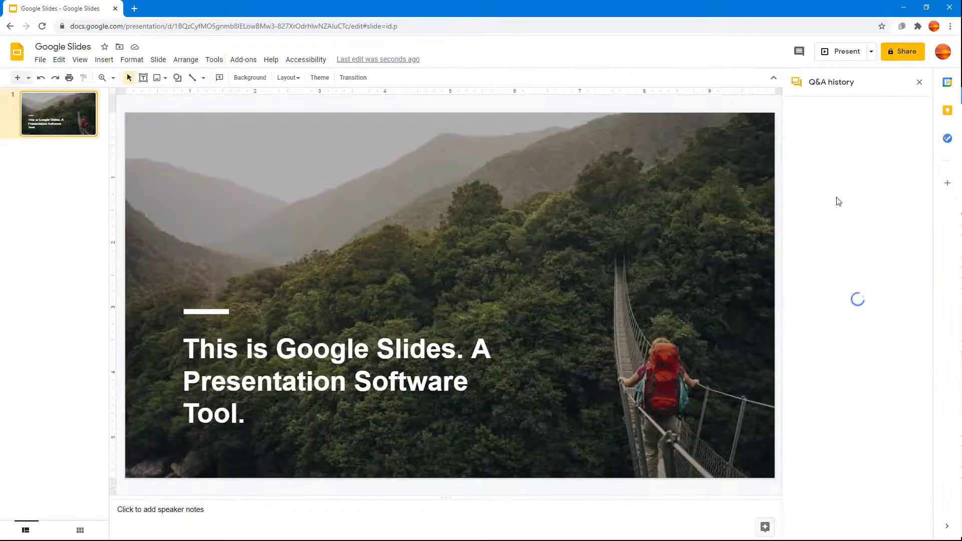